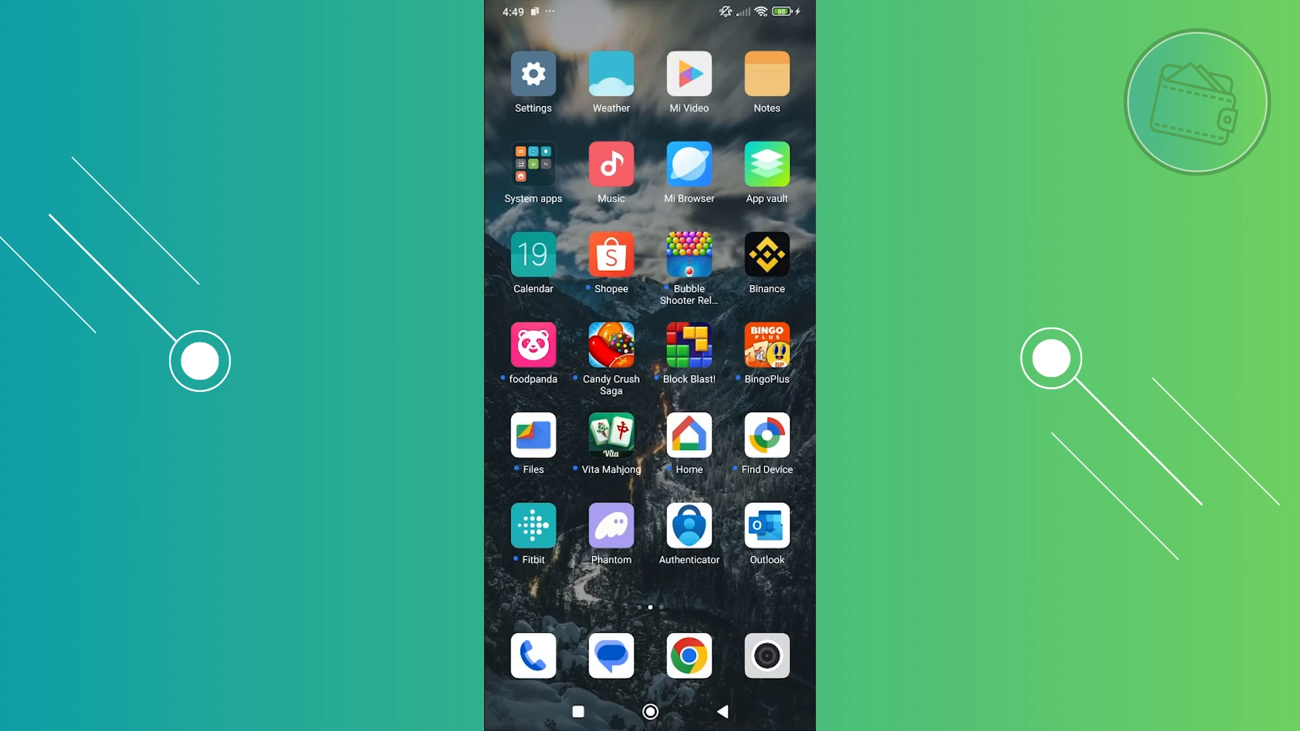
Launch the Binance app from the Android home screen.
left_click(764, 256)
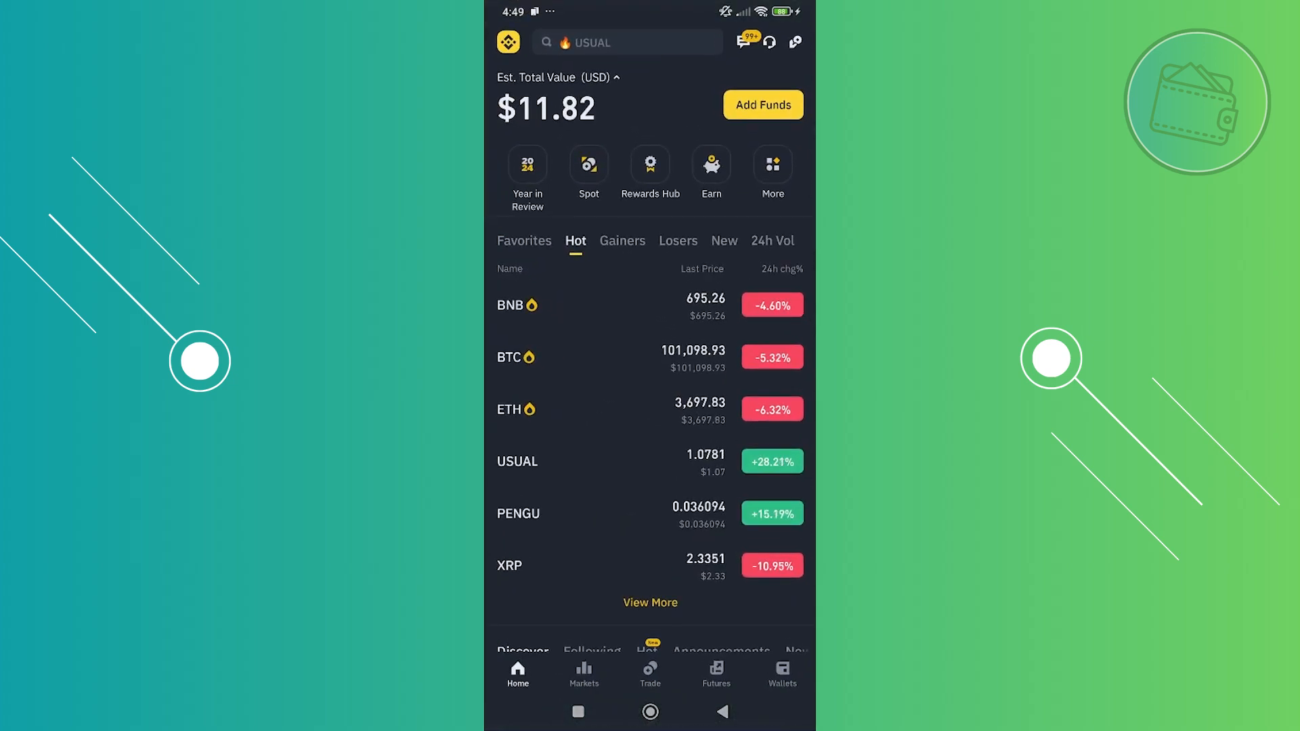
Start Add Funds to begin a USDT deposit and reach the network list.
left_click(779, 671)
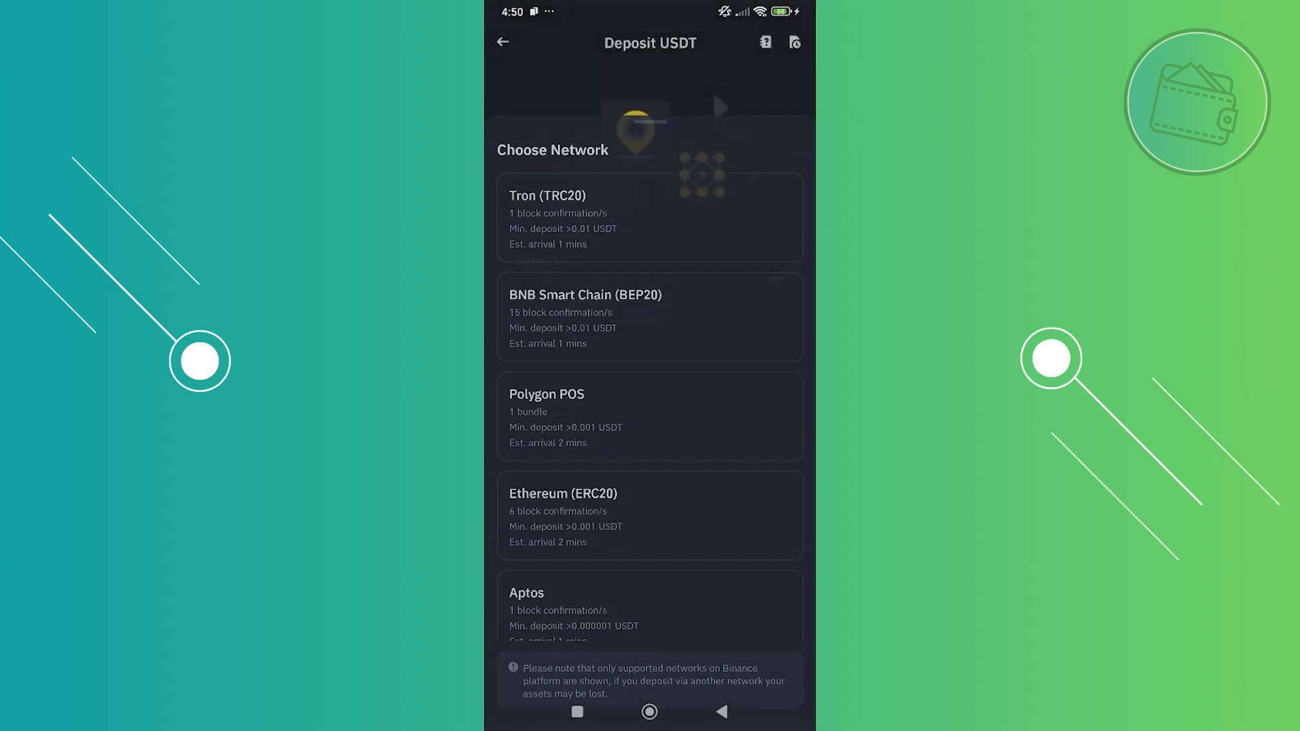
Select Tron (TRC20) as the USDT deposit network and copy its address.
left_click(650, 216)
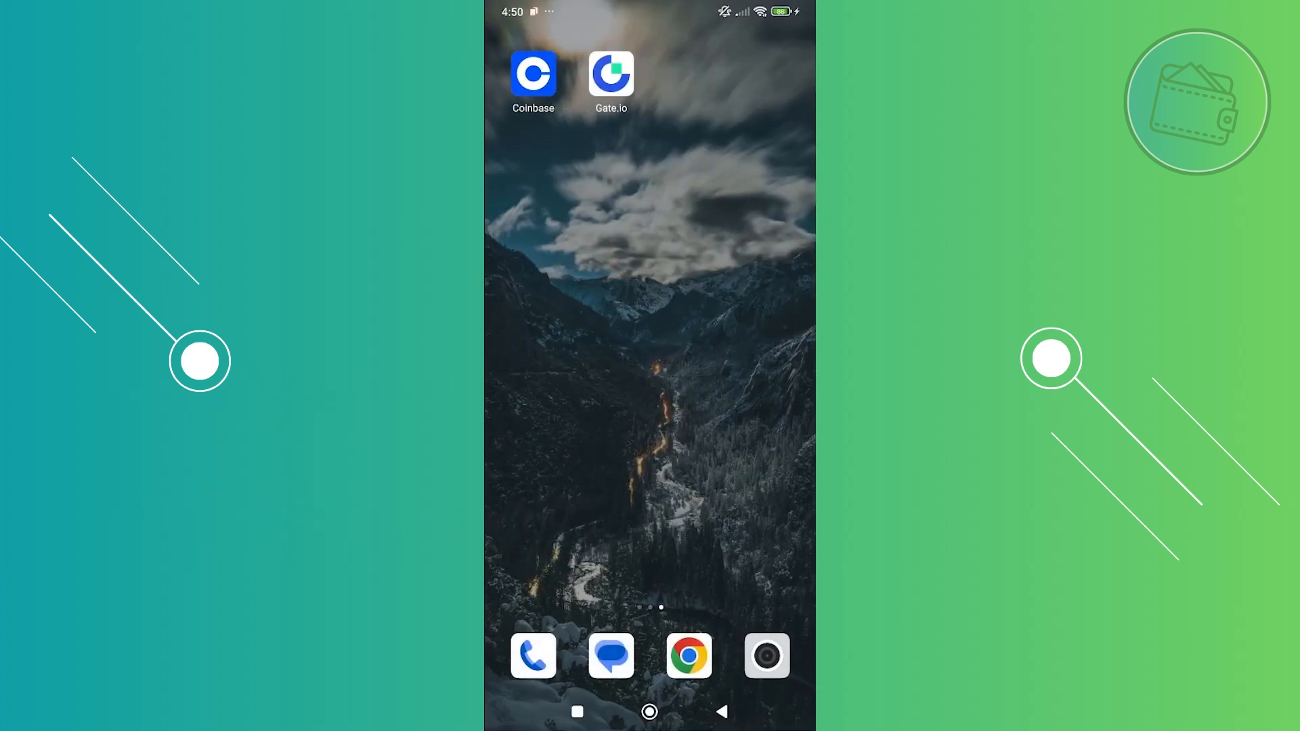
Launch Gate.io and go to its exchange home page.
left_click(611, 73)
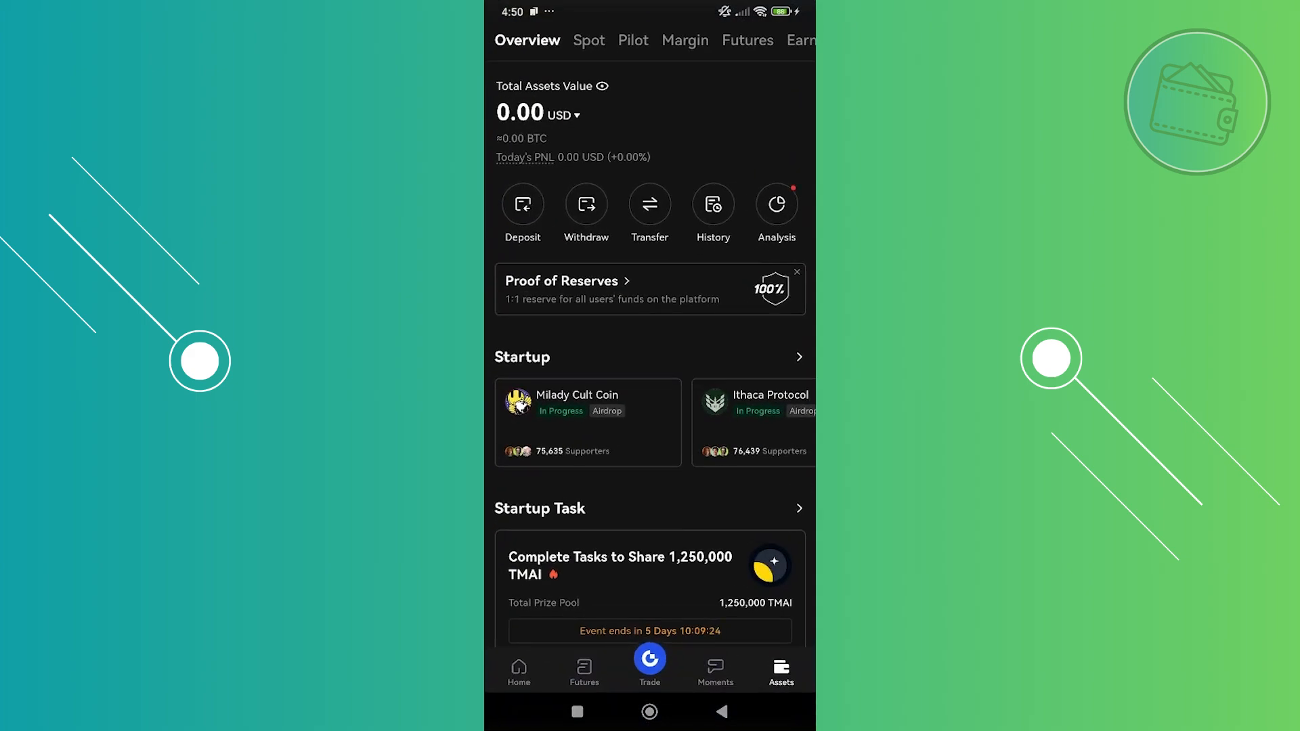
left_click(518, 670)
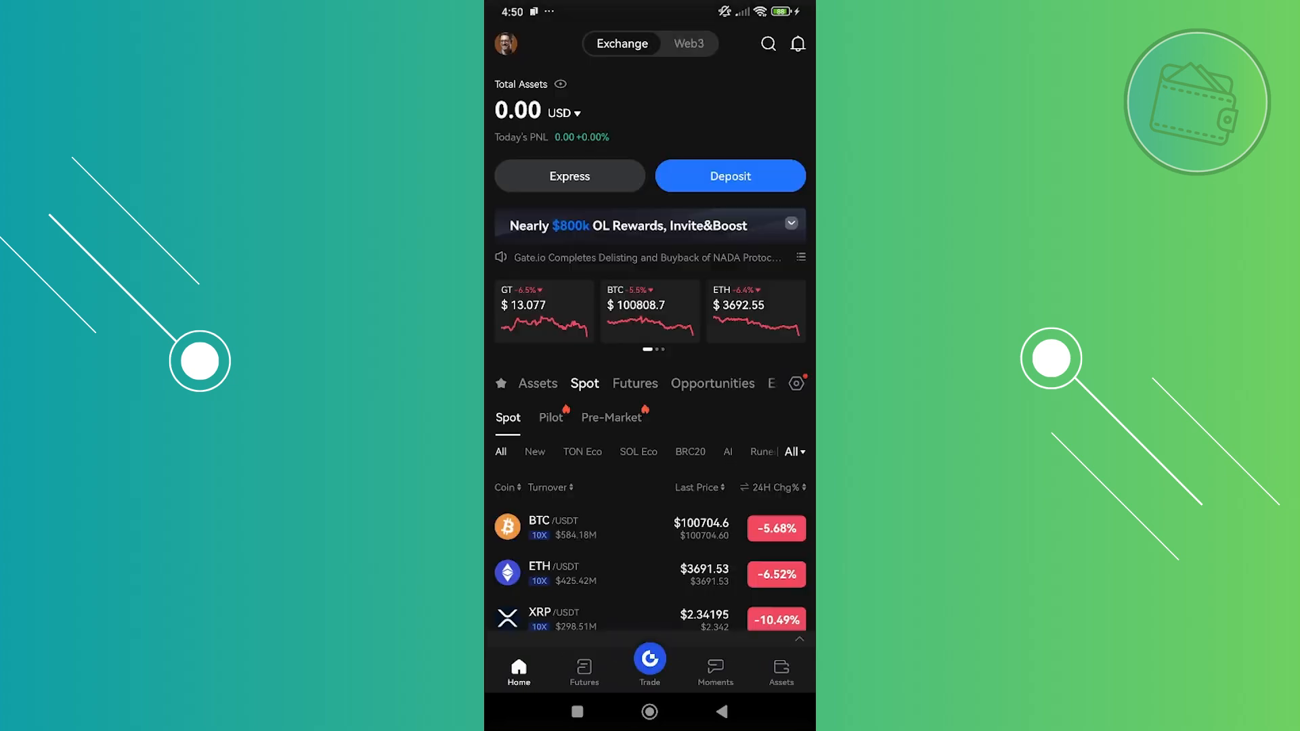
Go to Assets and start a withdrawal to reach the coin selection list.
left_click(780, 667)
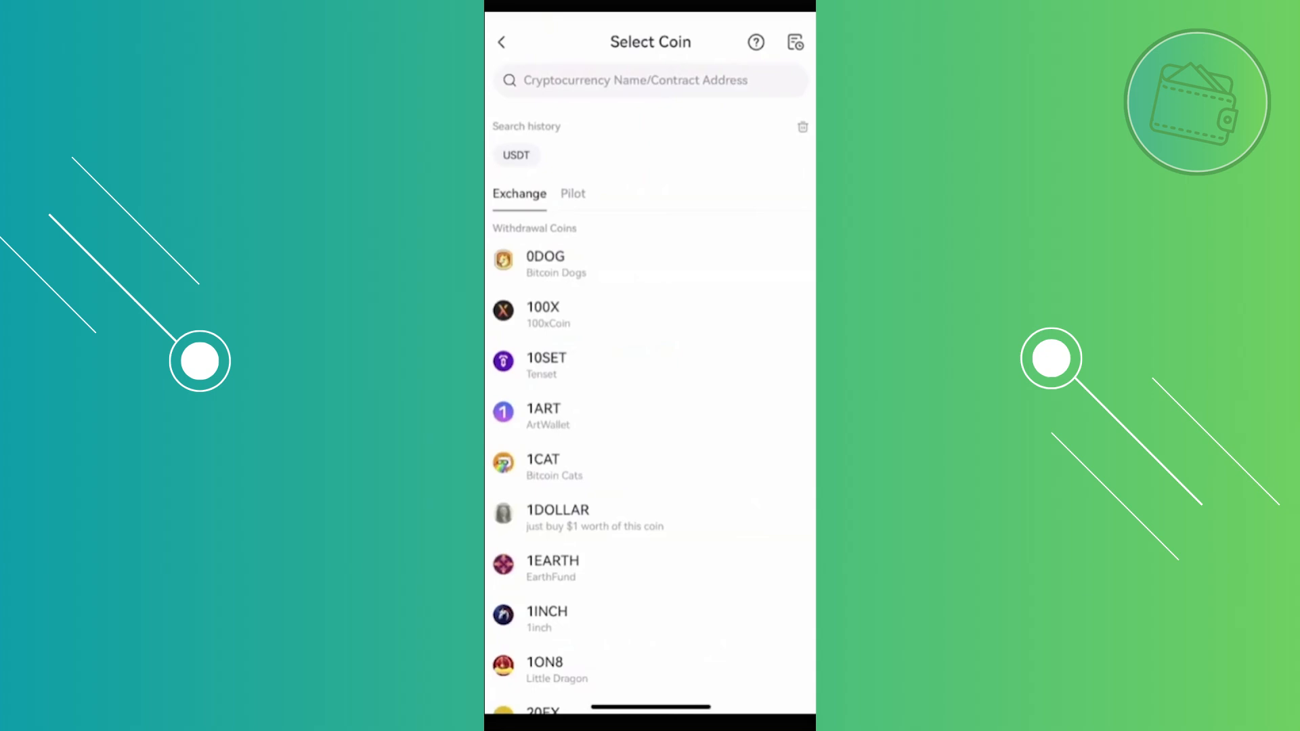
Choose USDT from search history to open its withdrawal form.
left_click(515, 155)
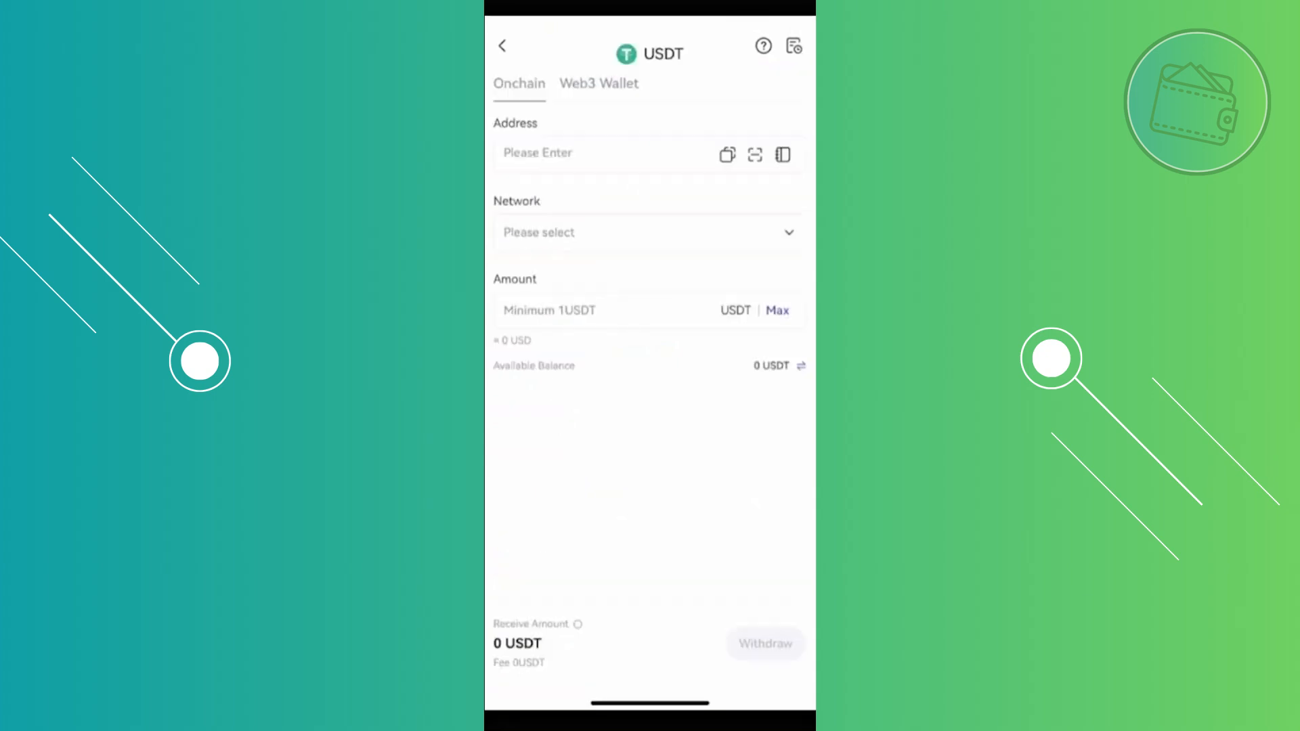